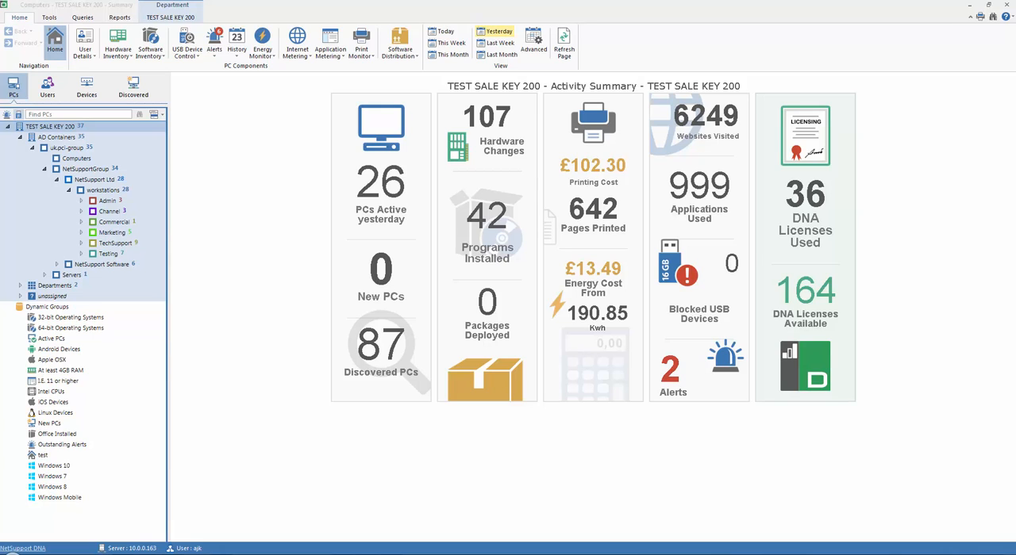
mouse_move(496, 56)
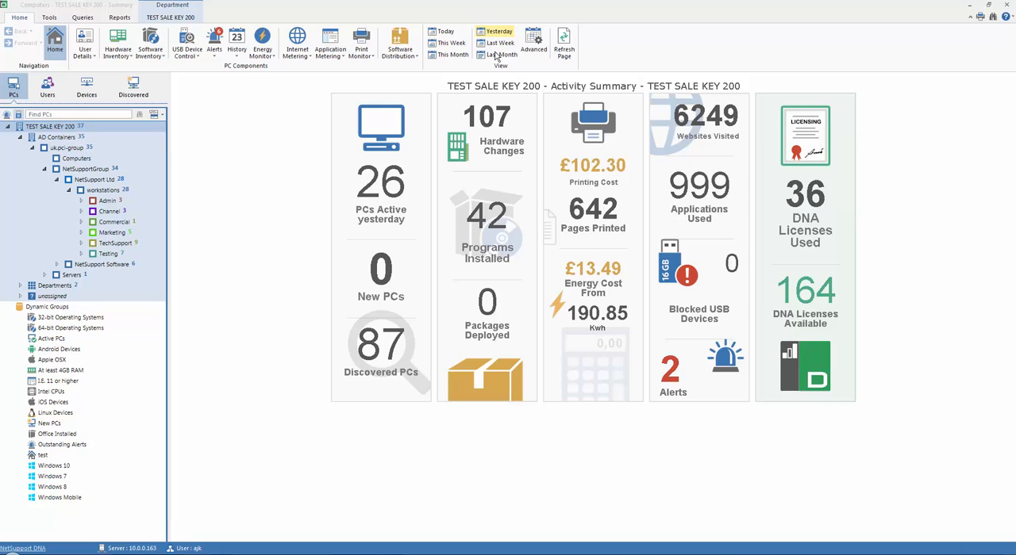
mouse_move(254, 154)
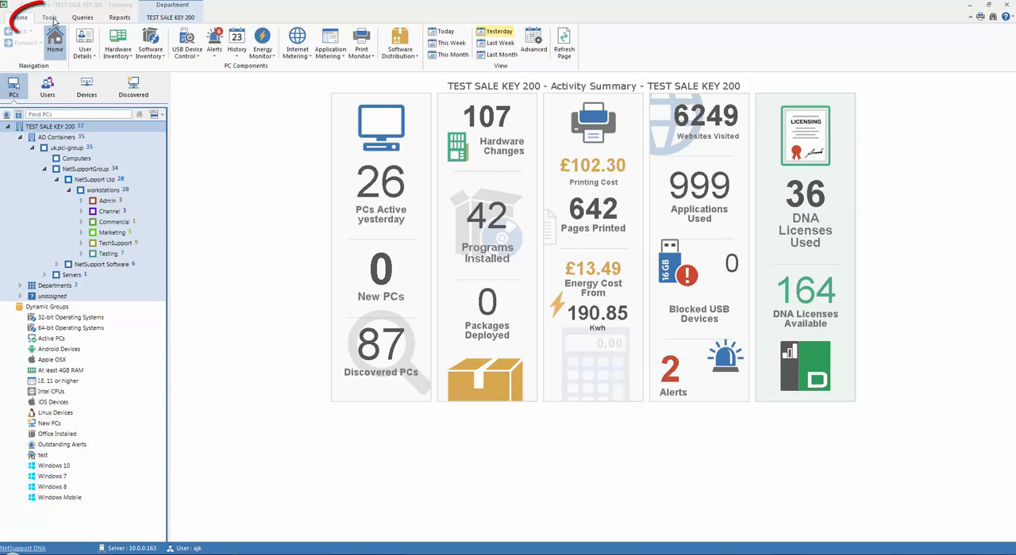
- Switch the ribbon to the Tools tab showing discovery and deployment options
left_click(48, 18)
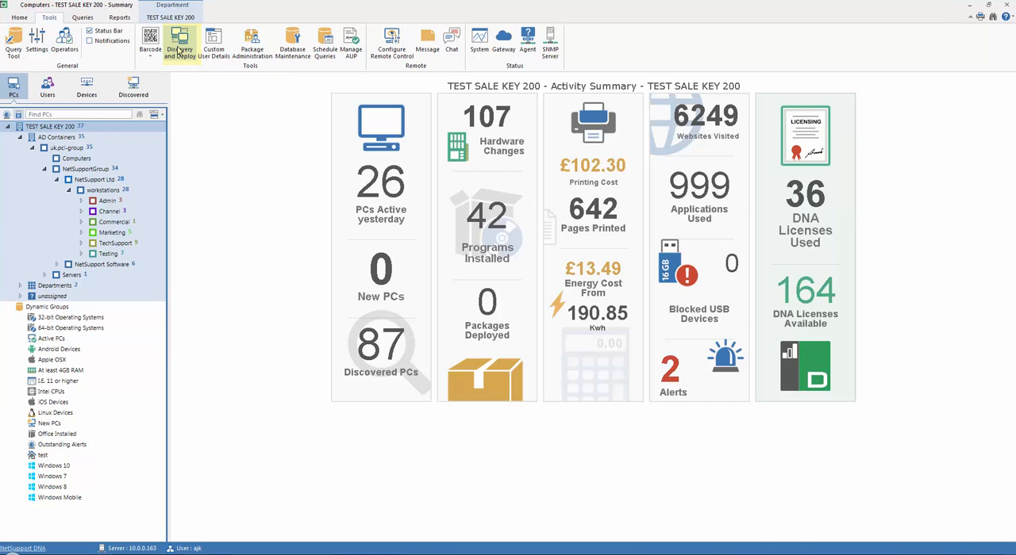
- Open Discovery and Deploy, review the Windows Networking and Active Directory methods, then return to IP Address
left_click(179, 41)
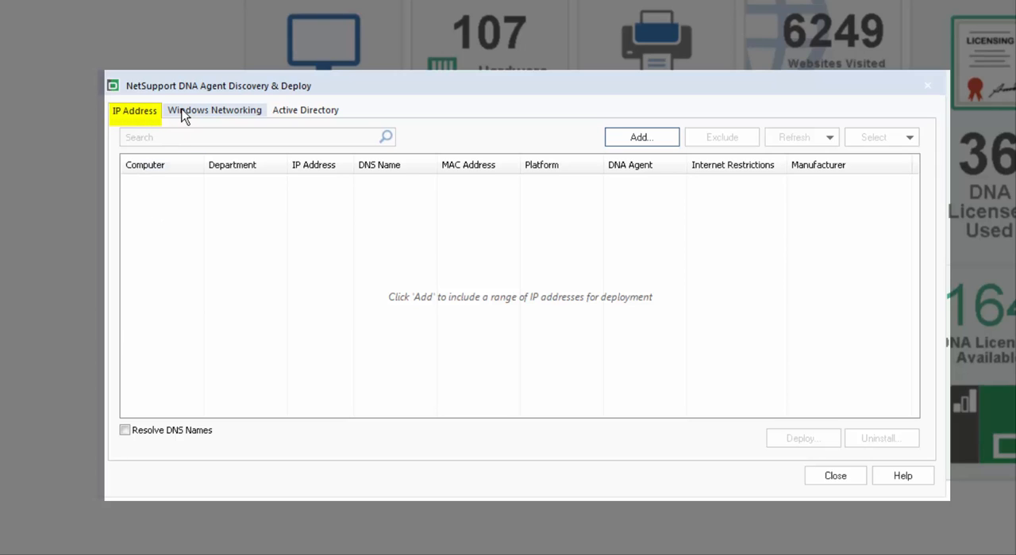
left_click(215, 109)
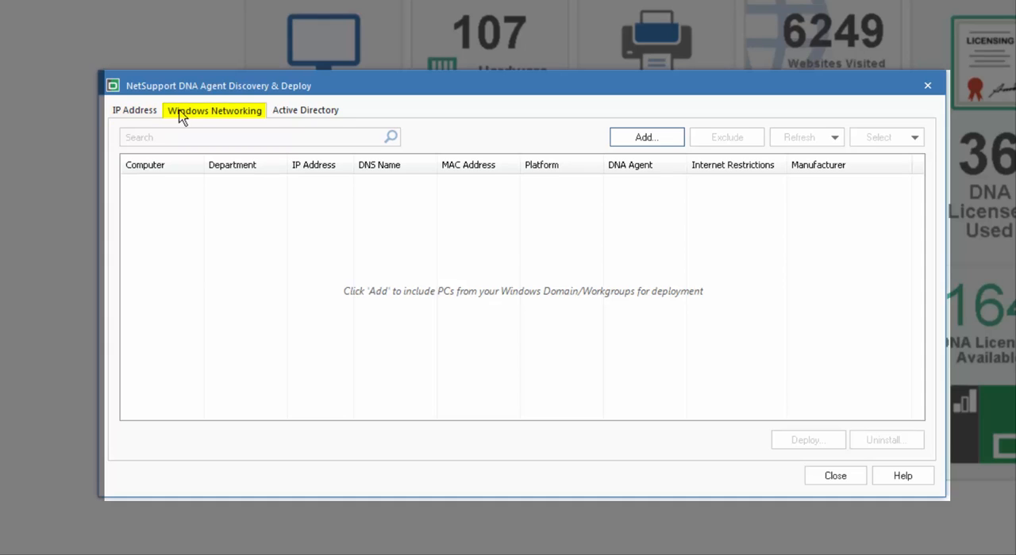
left_click(305, 110)
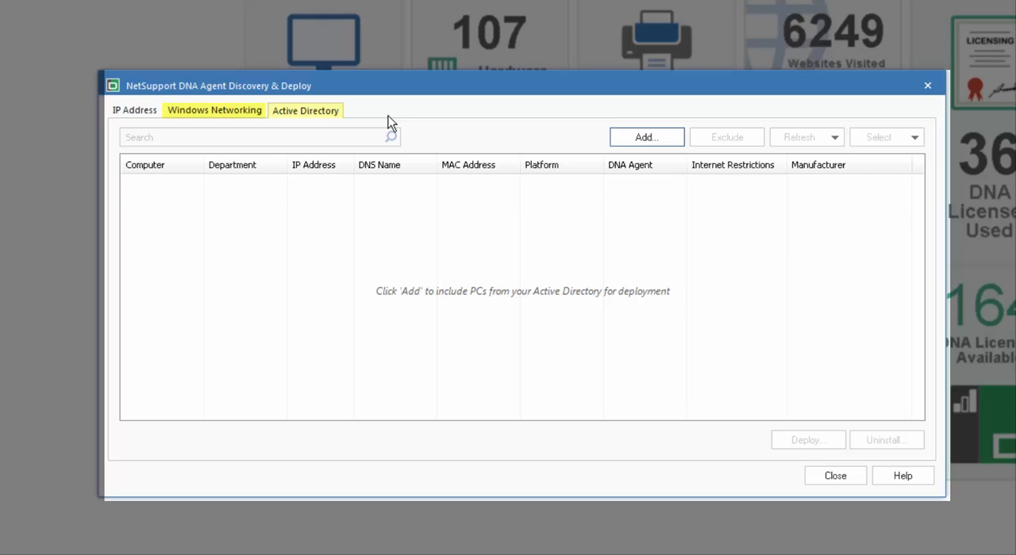
left_click(305, 110)
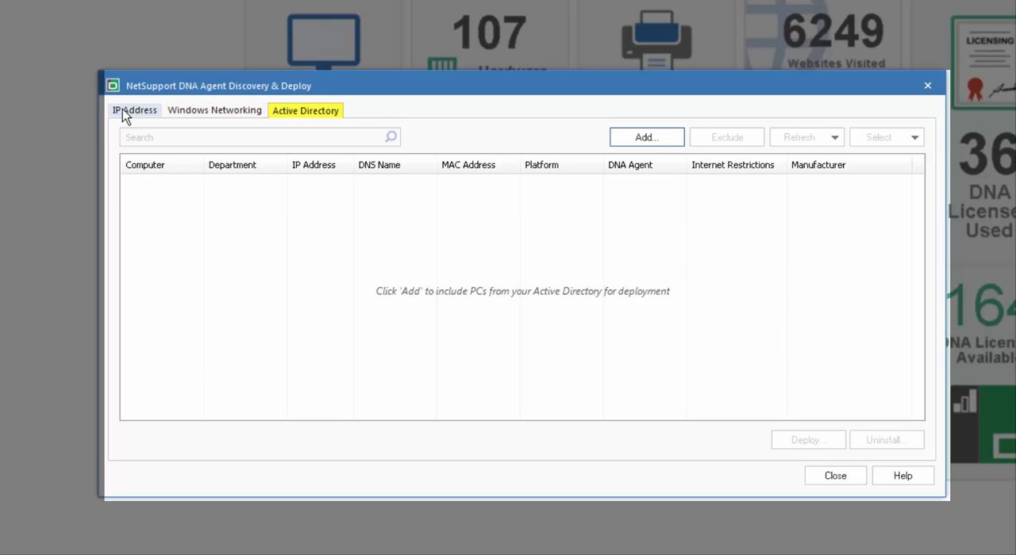
left_click(133, 110)
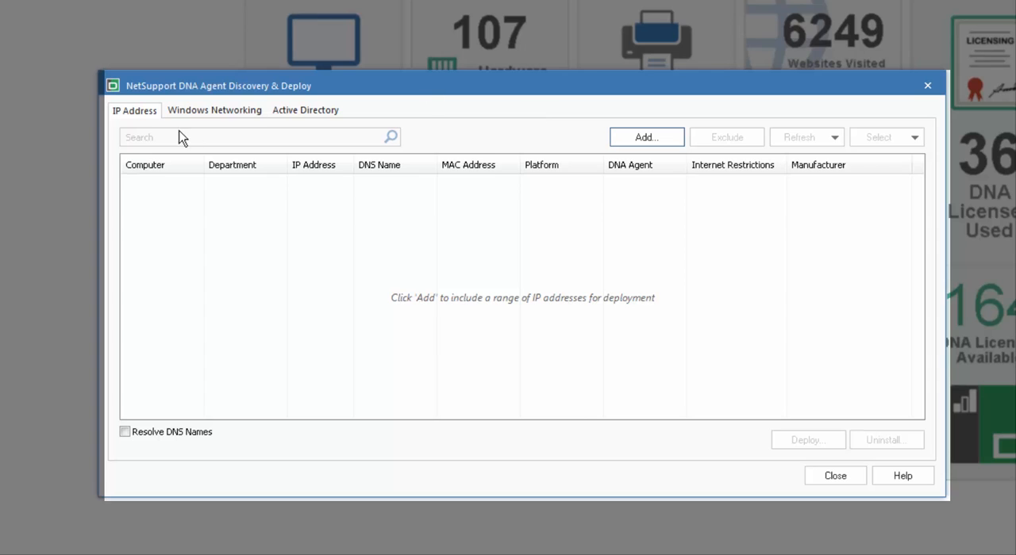
- Scan the IP range 10.0.0.1–10.0.0.128 and browse the discovered machines
left_click(646, 136)
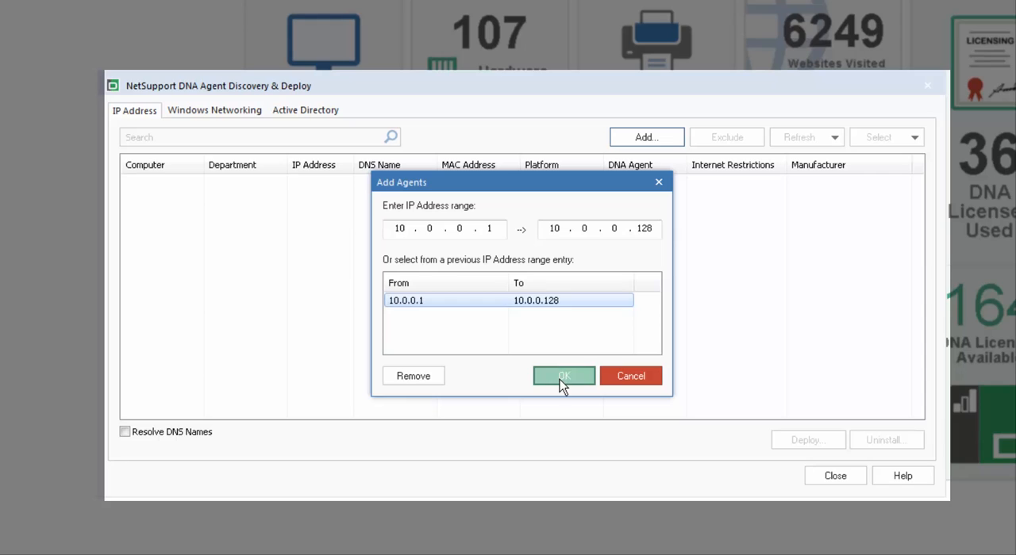
left_click(563, 375)
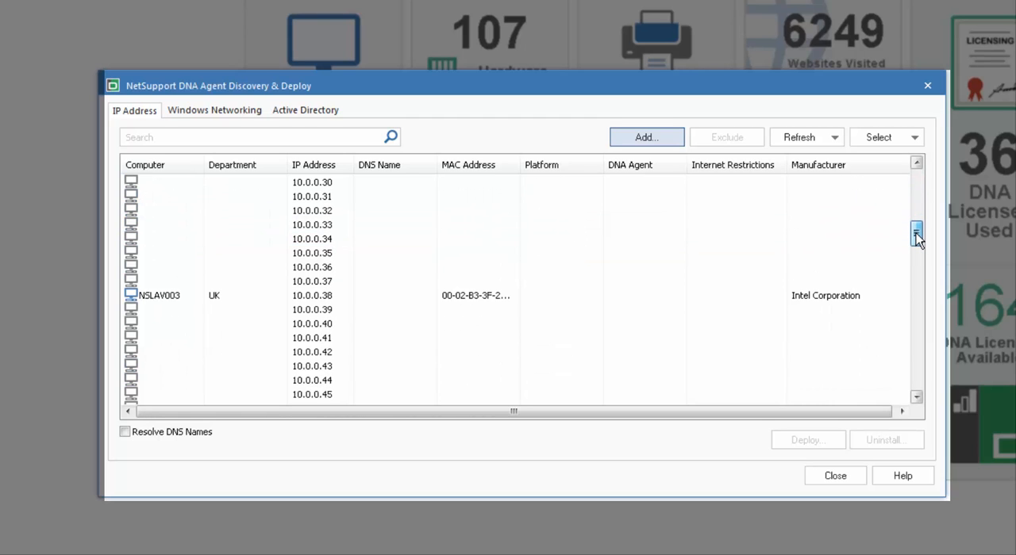
scroll("down", 3)
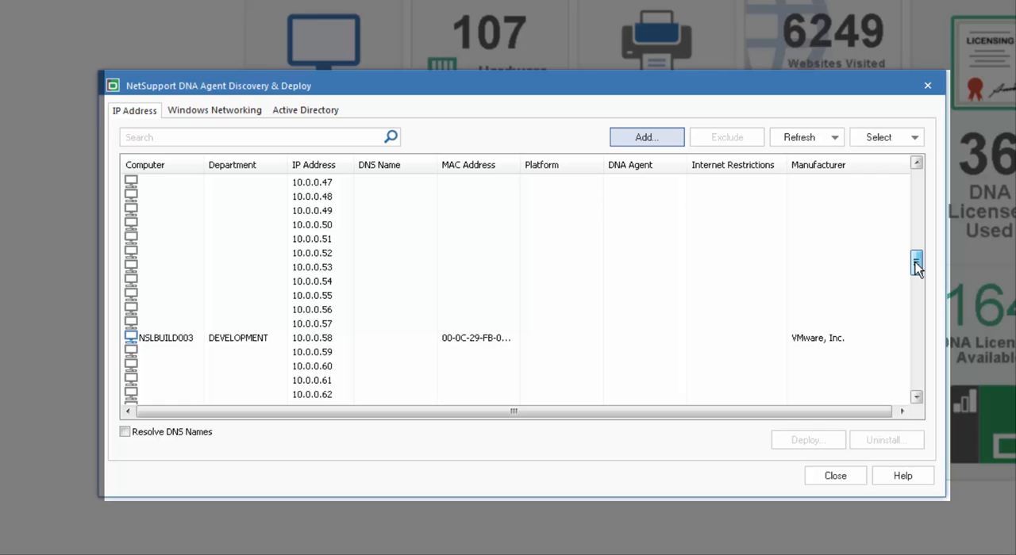
scroll("down", 3)
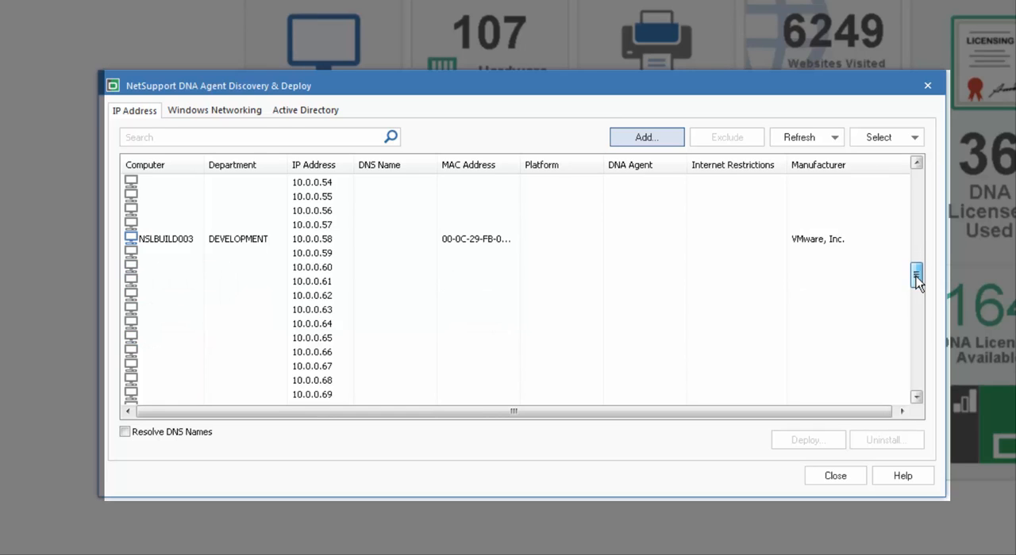
left_click_drag(916, 274, 916, 352)
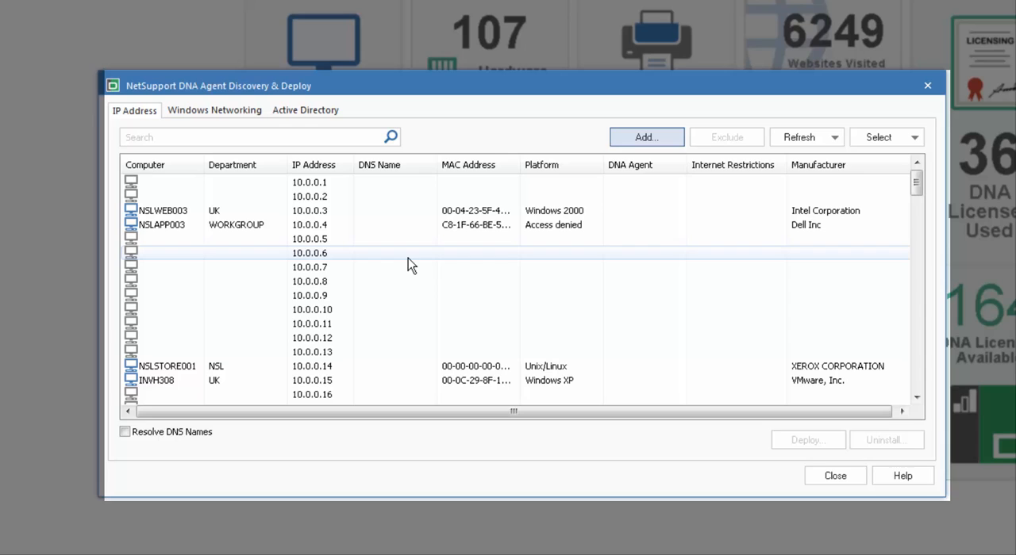
- Switch to discovery via Windows Networking
left_click(214, 111)
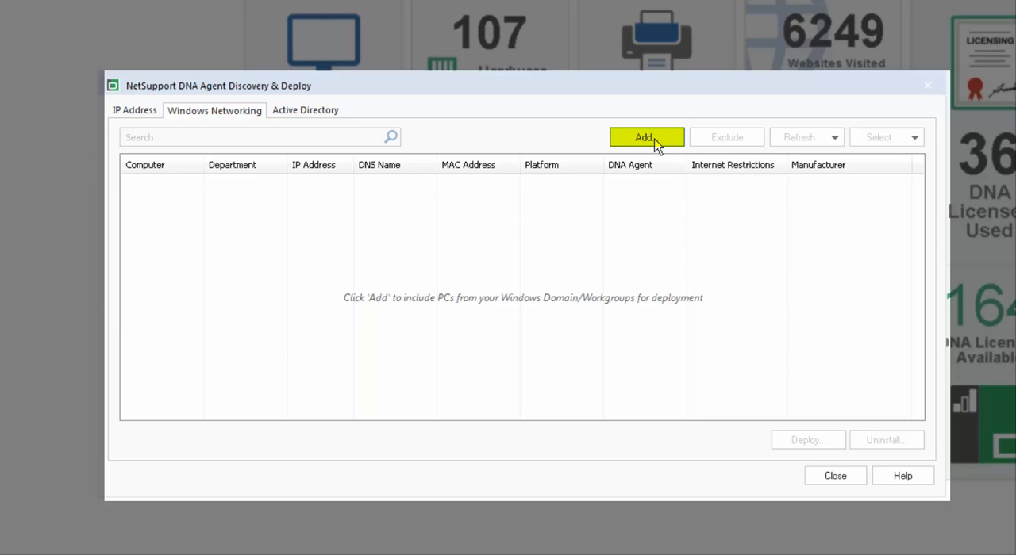
- Add all computers from the UK Windows network group to the discovery list
left_click(644, 137)
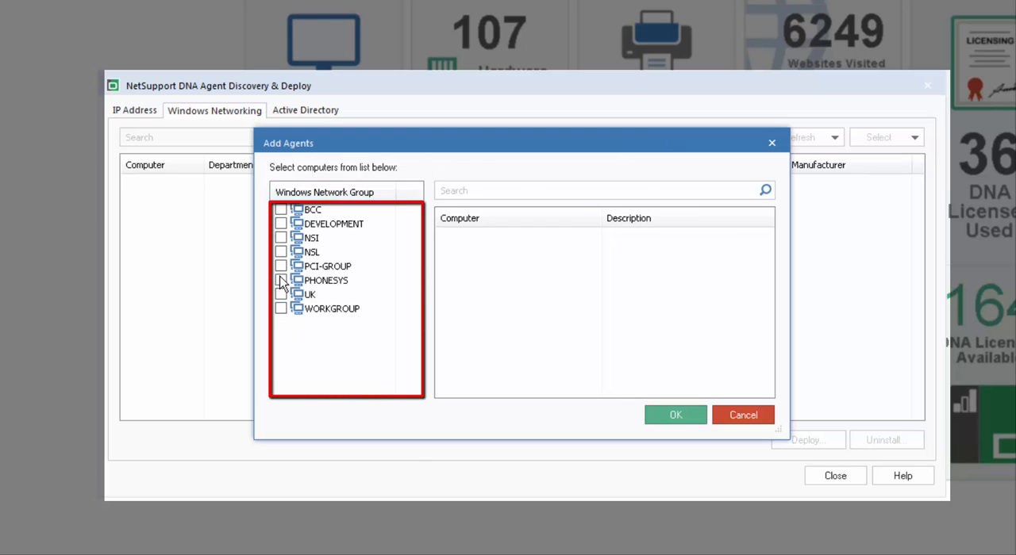
left_click(309, 294)
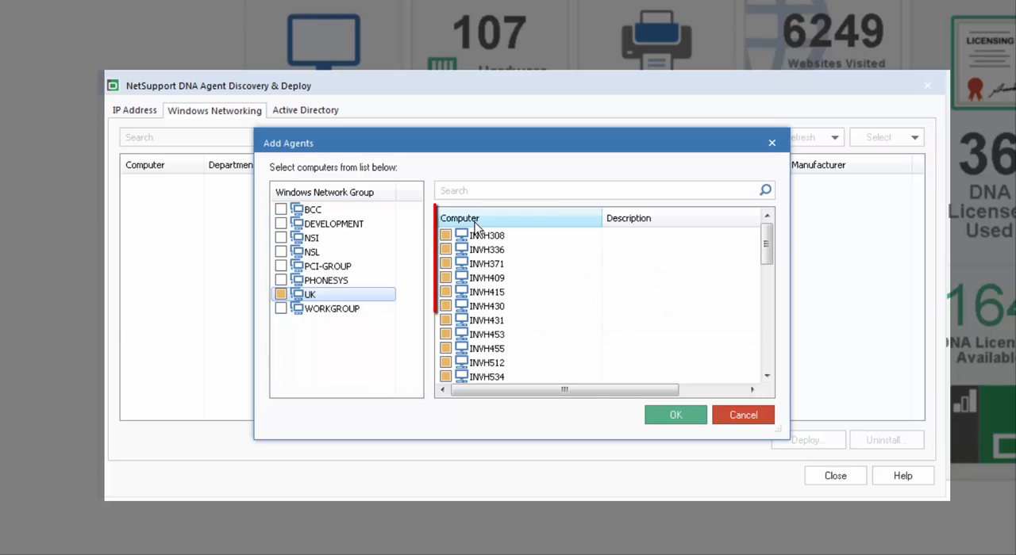
scroll("down", 3)
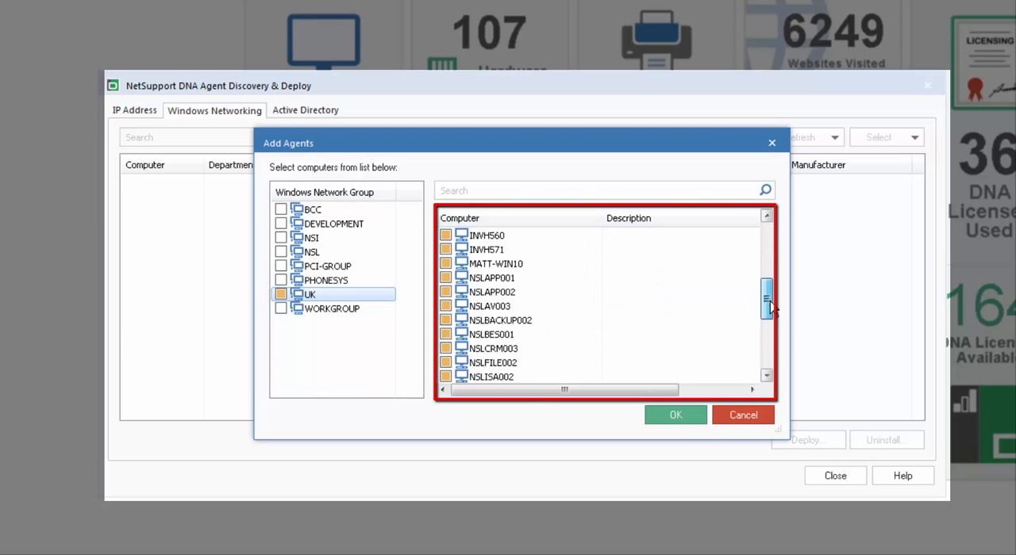
left_click(675, 415)
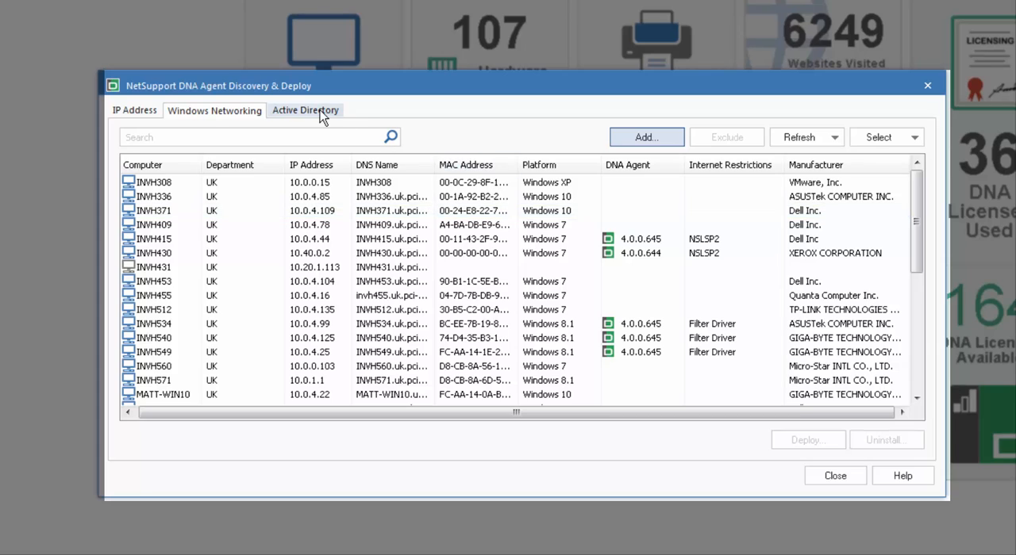
- On the Active Directory tab, add all computers from the uk.pci-group container
left_click(305, 110)
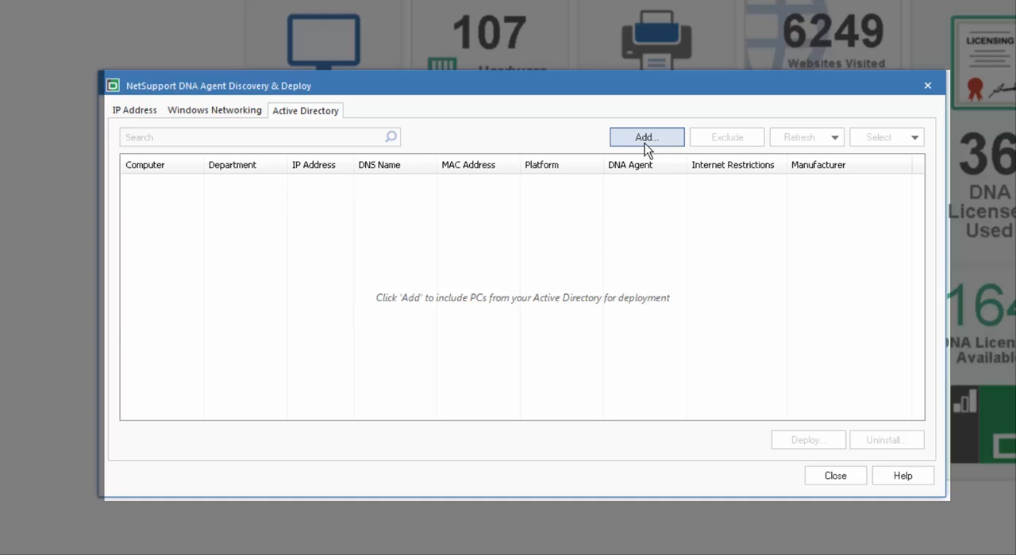
left_click(645, 136)
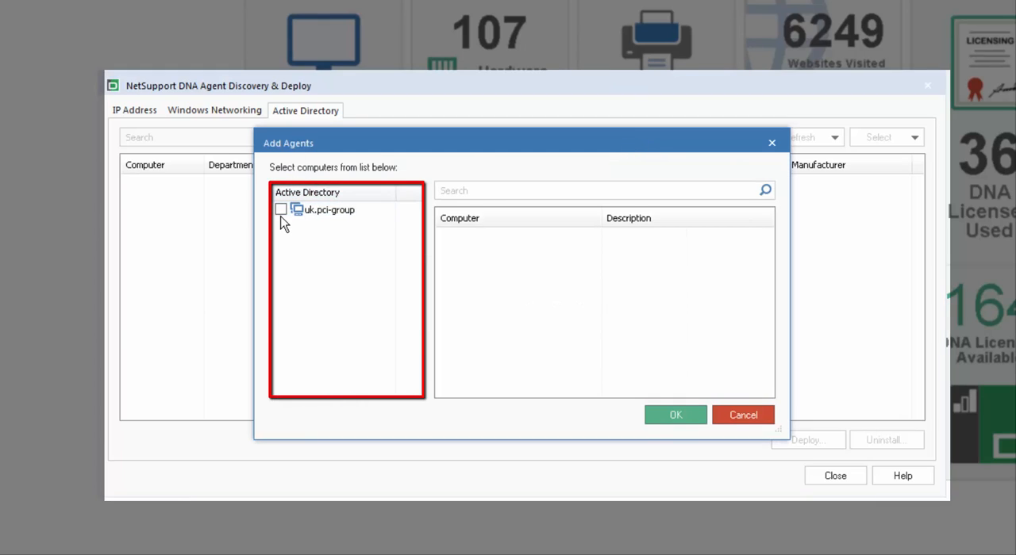
left_click(324, 209)
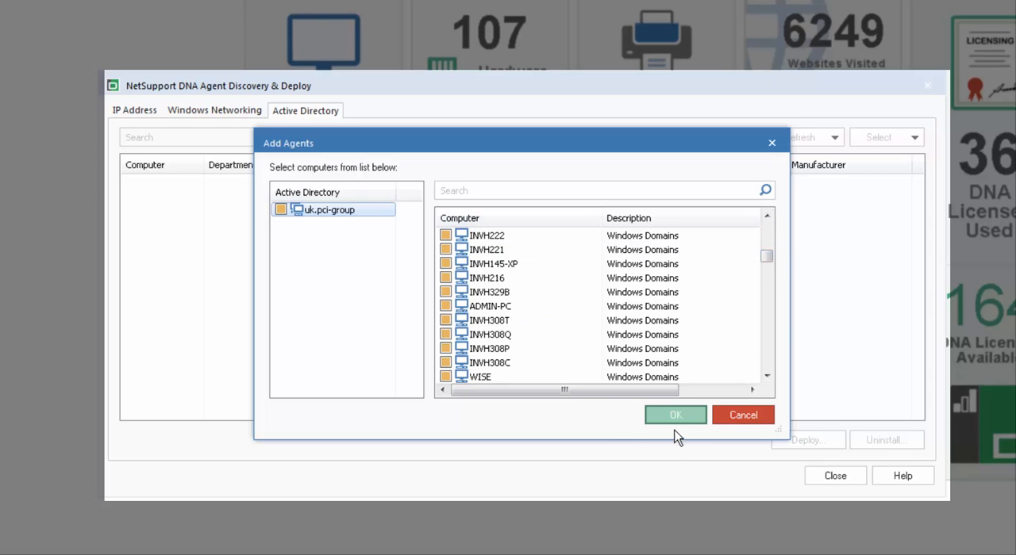
left_click(675, 415)
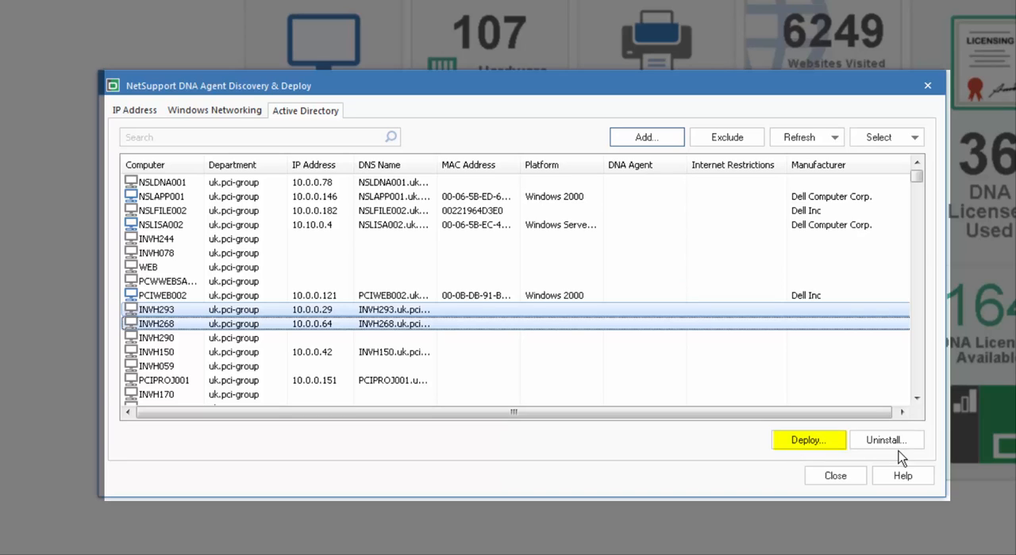
mouse_move(807, 441)
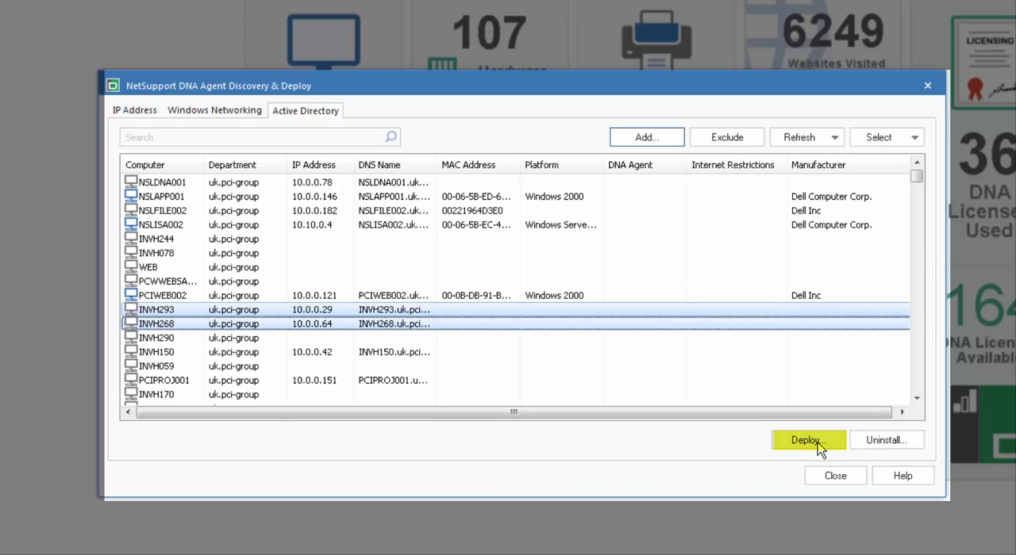
mouse_move(808, 440)
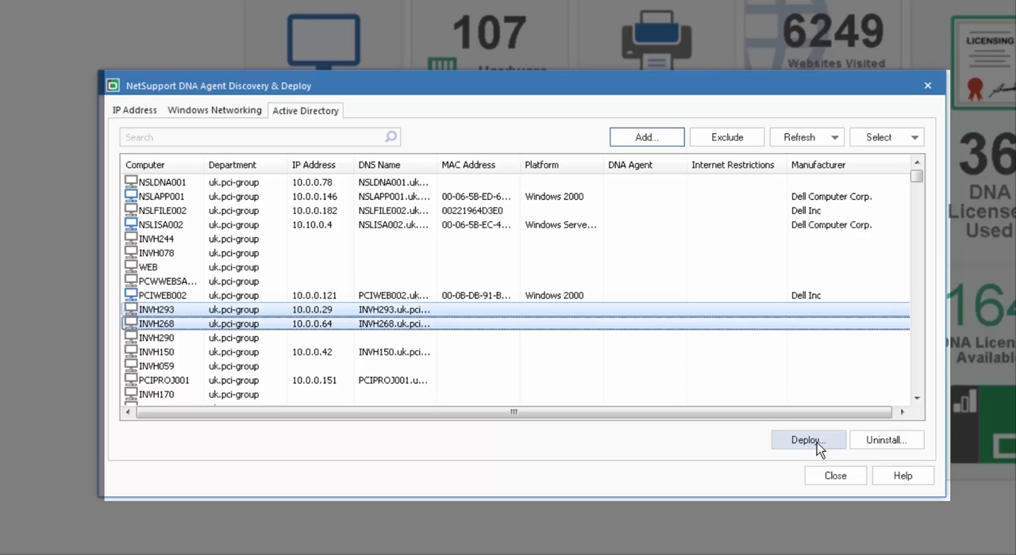
- Start deploying the agent to the selected INVH293 and INVH268
left_click(807, 440)
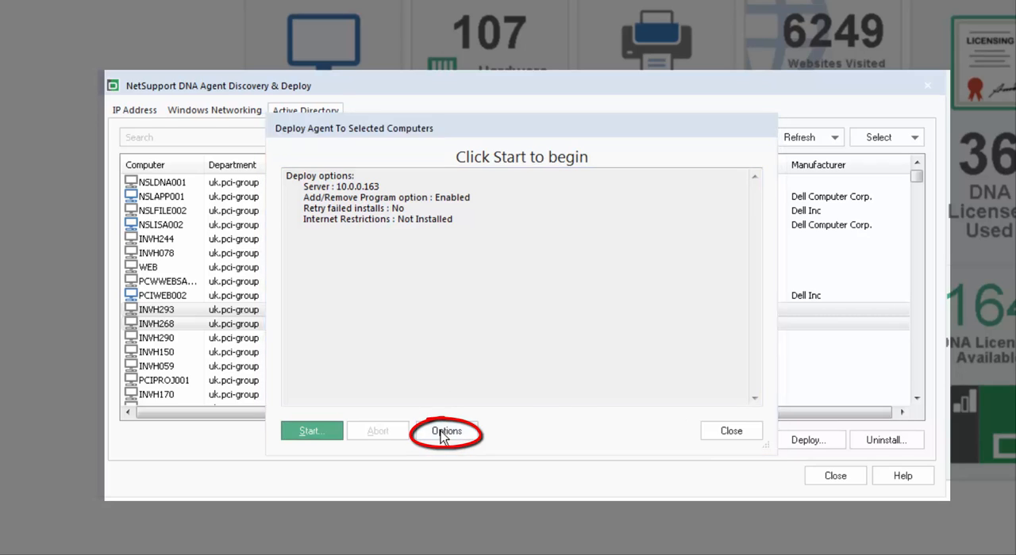
- Review the Deploy Options dialog, then close it
left_click(446, 431)
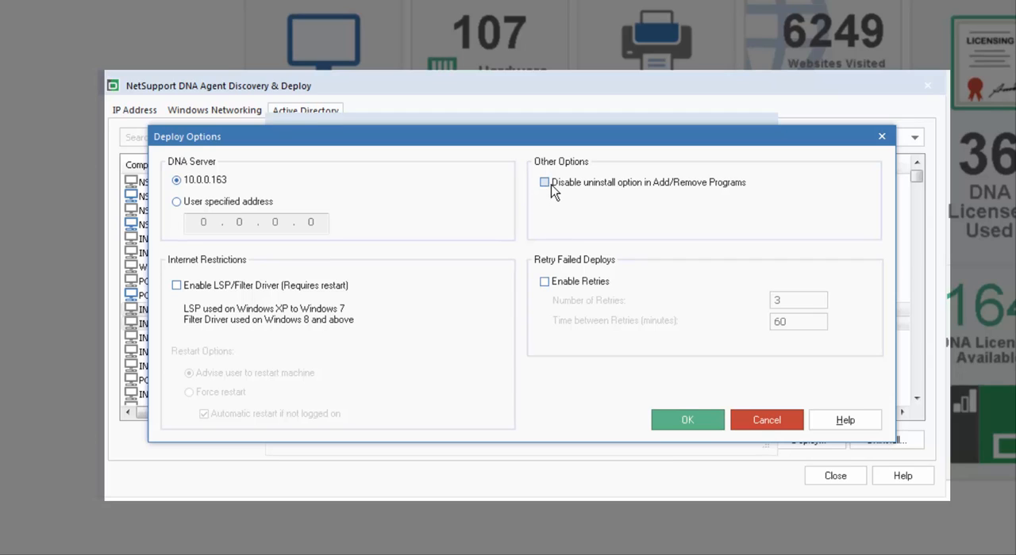
mouse_move(692, 197)
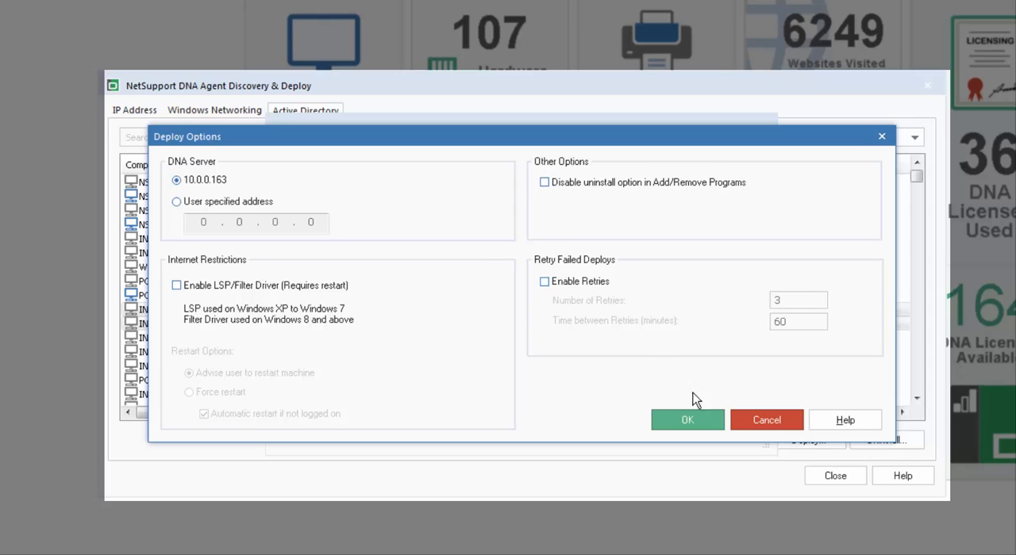
left_click(687, 420)
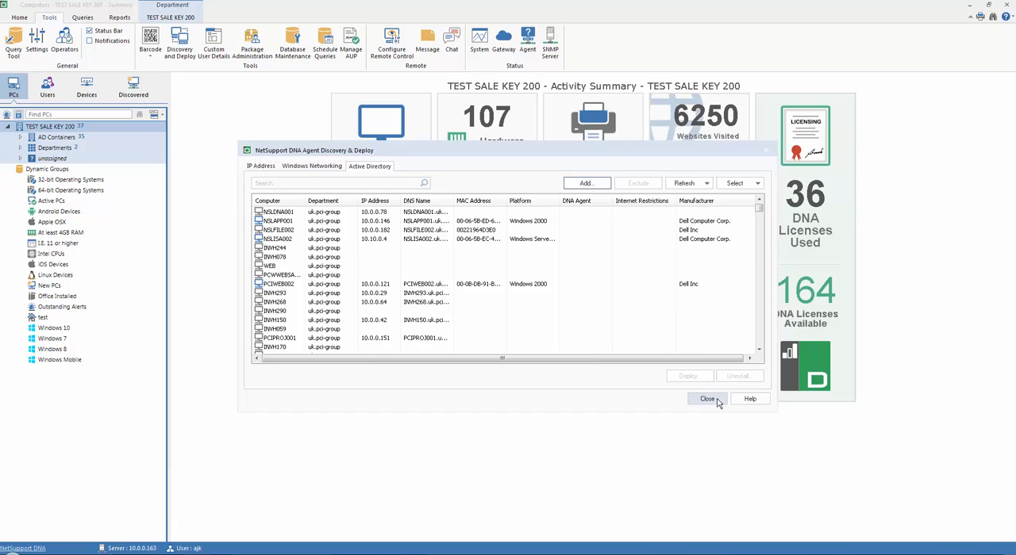
- Close the Agent Discovery & Deploy window to show the Activity Summary dashboard
left_click(707, 399)
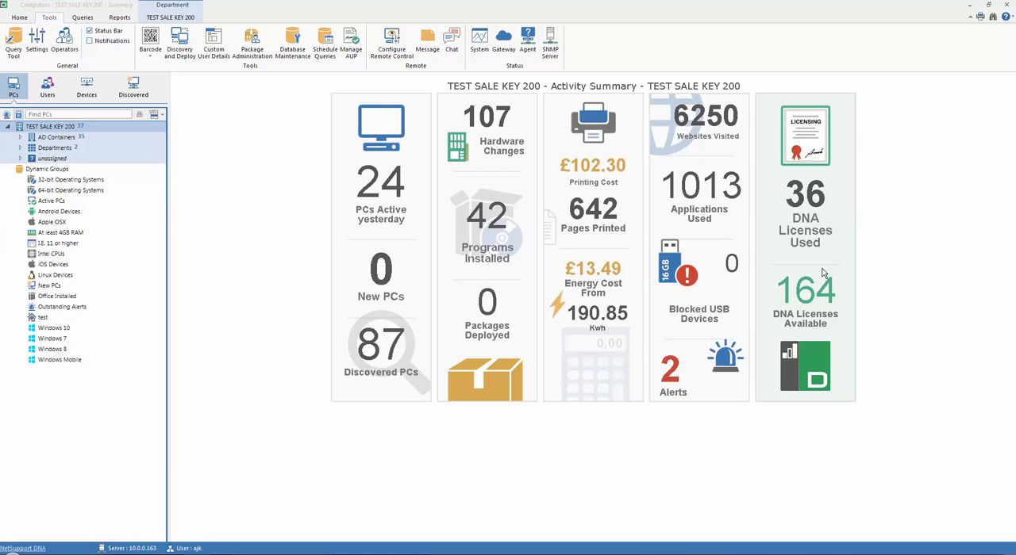
mouse_move(716, 221)
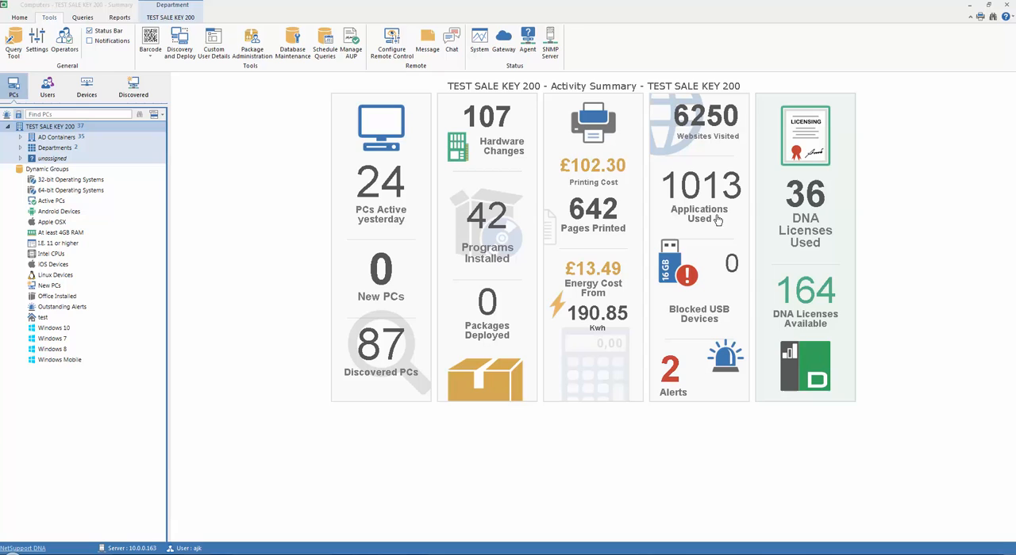
left_click(133, 87)
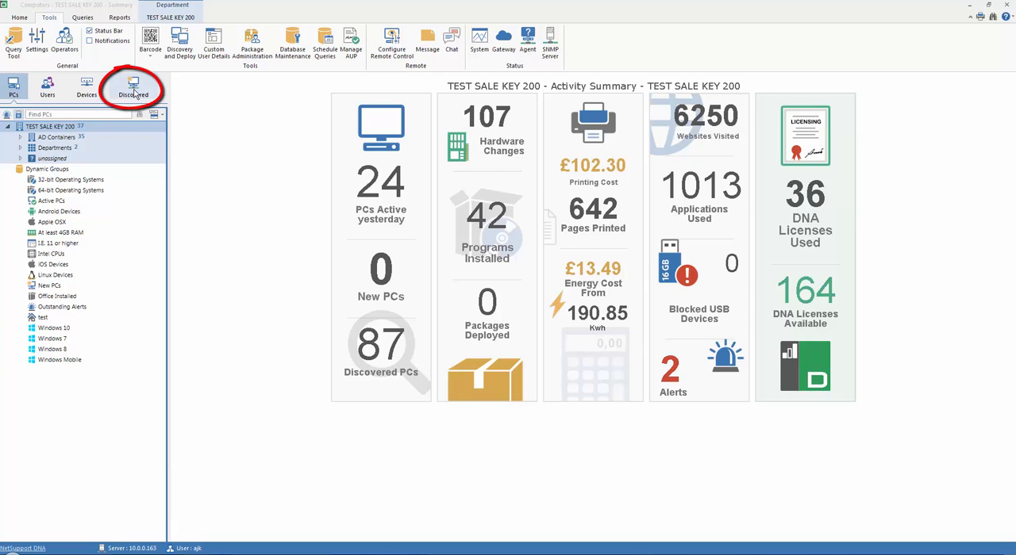
- In the Discovered view, show USDC002's hardware summary and expand the UK and unknown groups
left_click(132, 87)
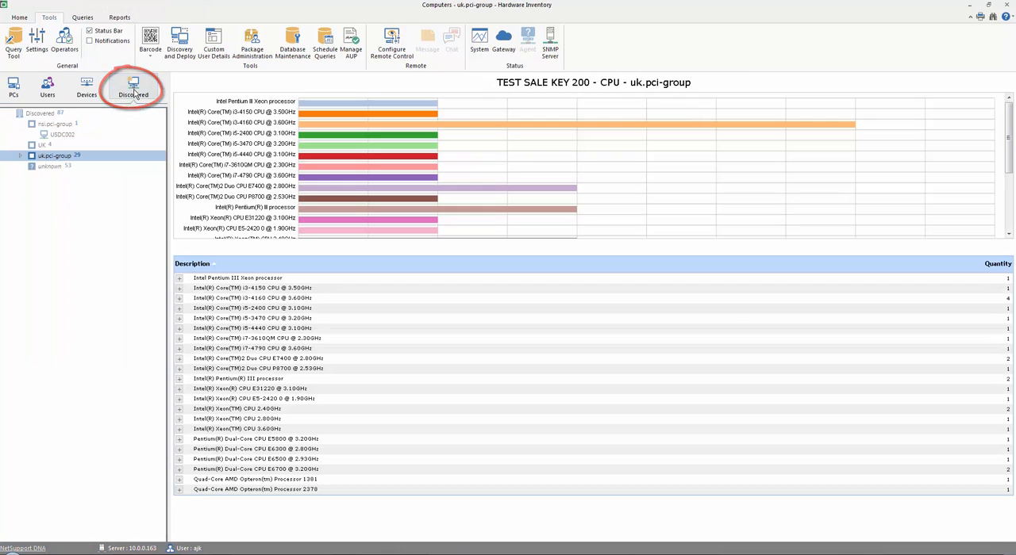
left_click(133, 87)
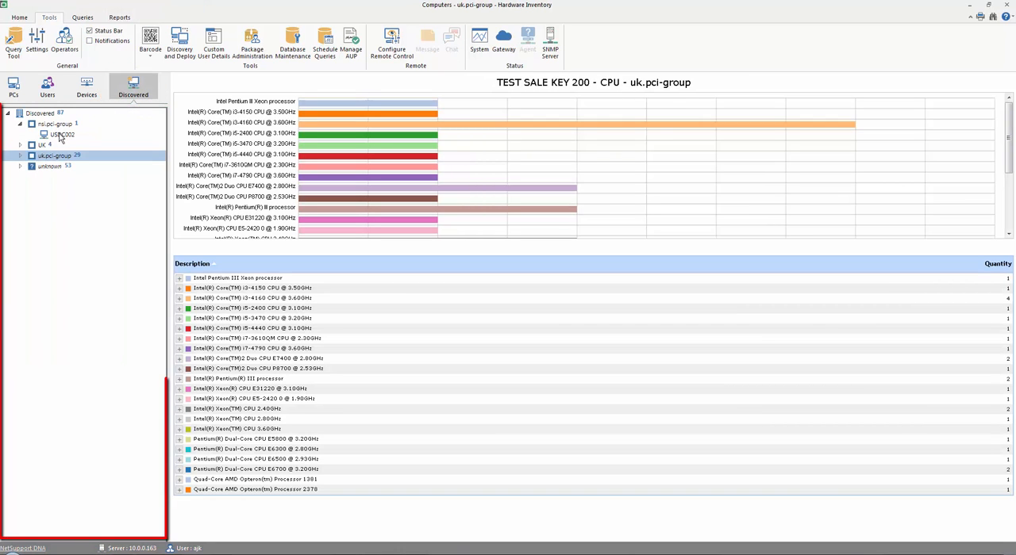
left_click(62, 134)
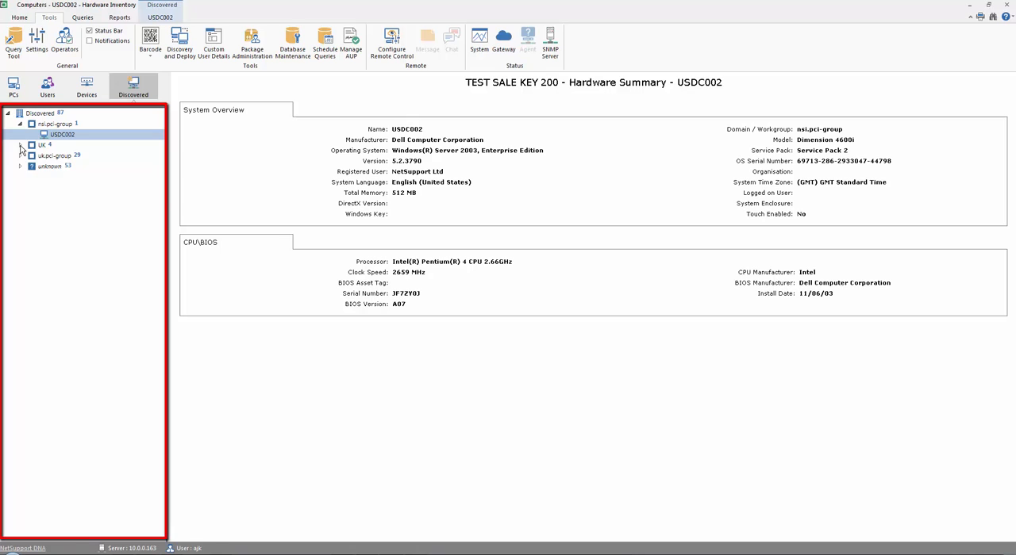
left_click(20, 145)
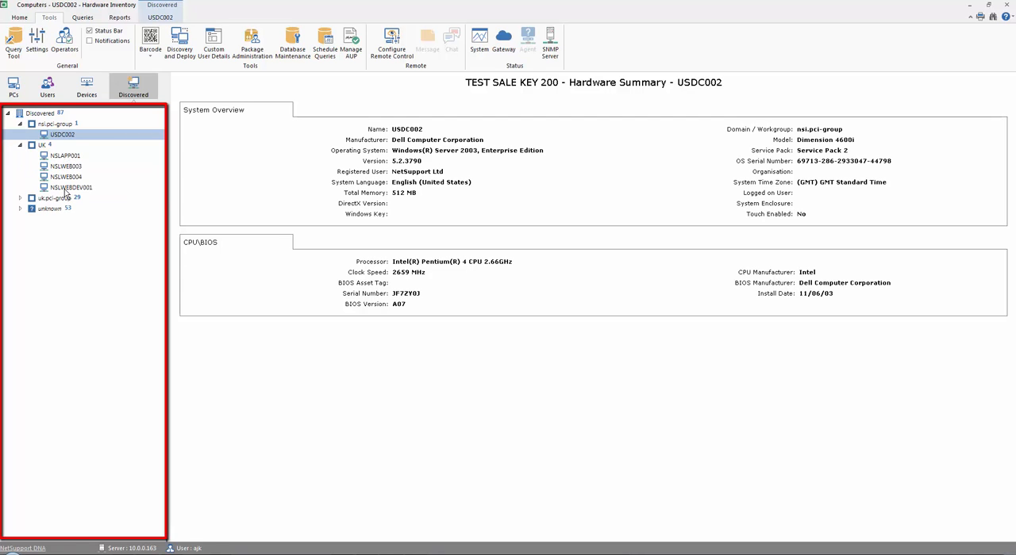
left_click(19, 208)
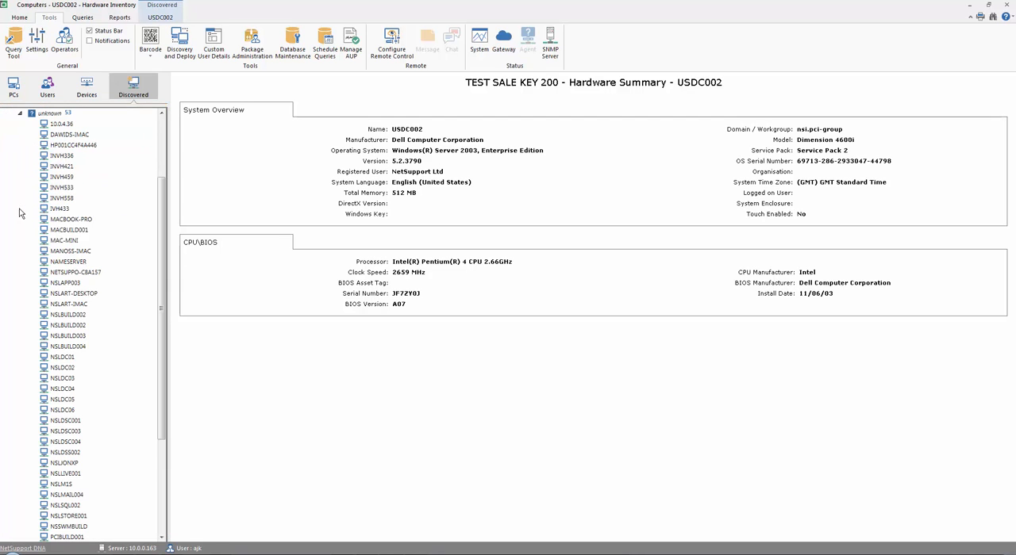
mouse_move(85, 388)
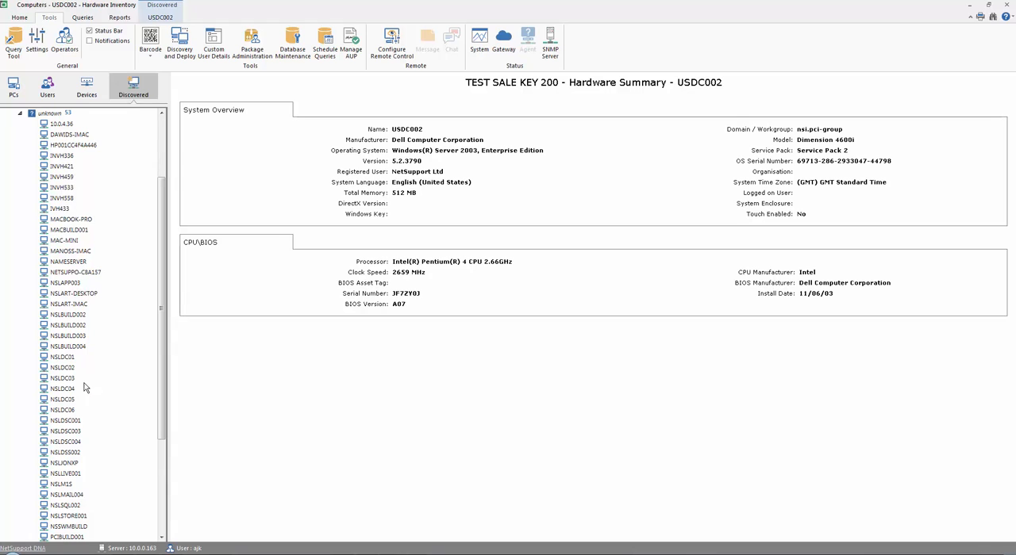
scroll("down", 3)
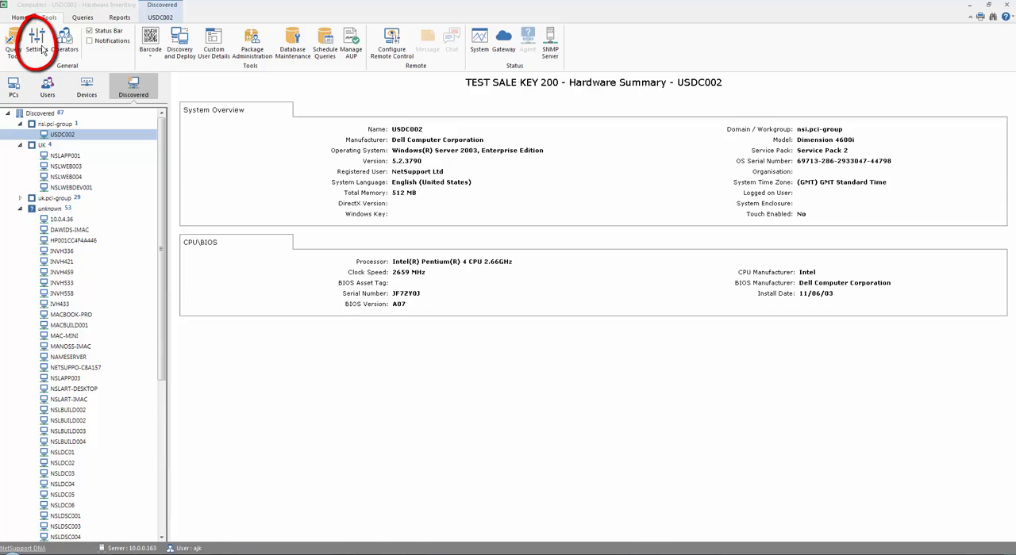
left_click(37, 40)
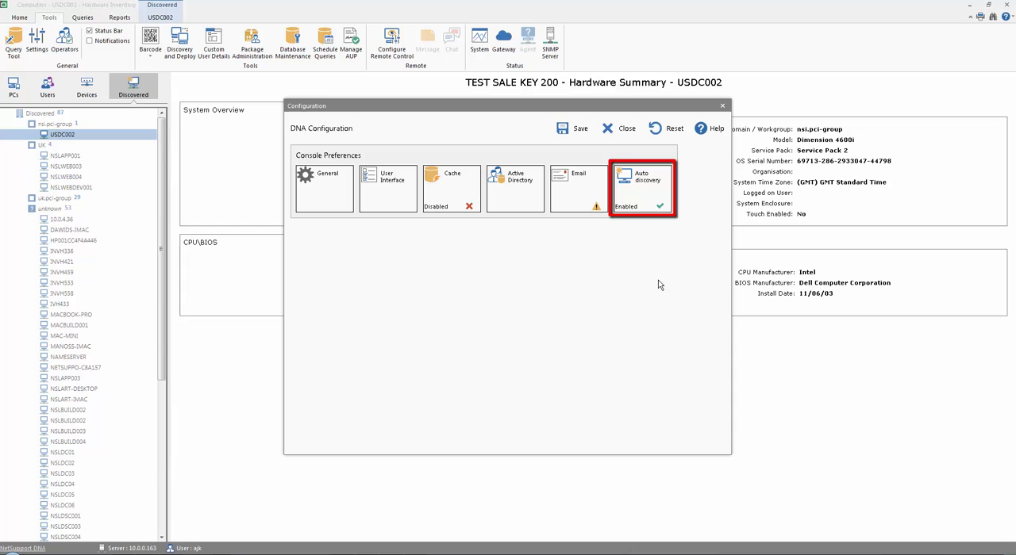
left_click(641, 188)
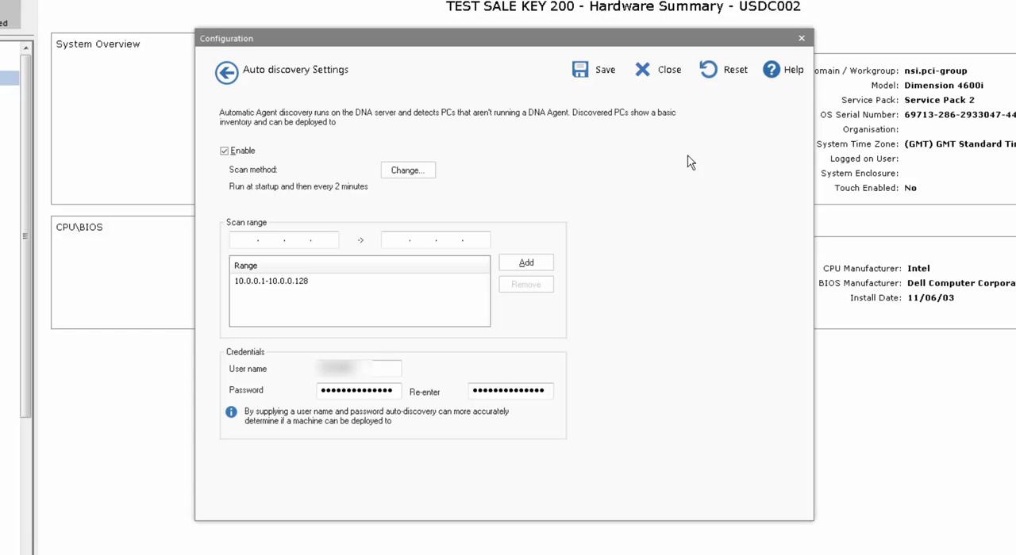
mouse_move(263, 169)
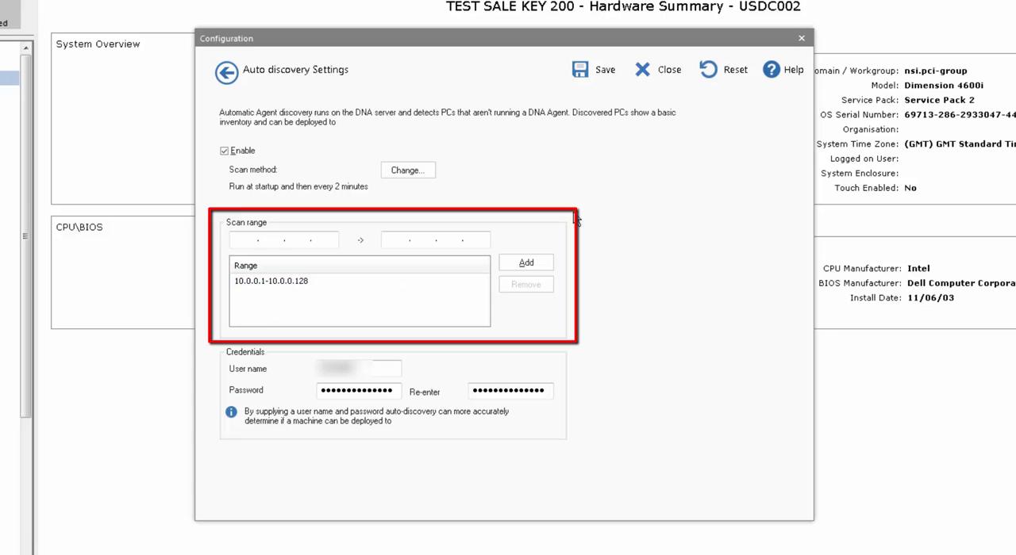
mouse_move(647, 245)
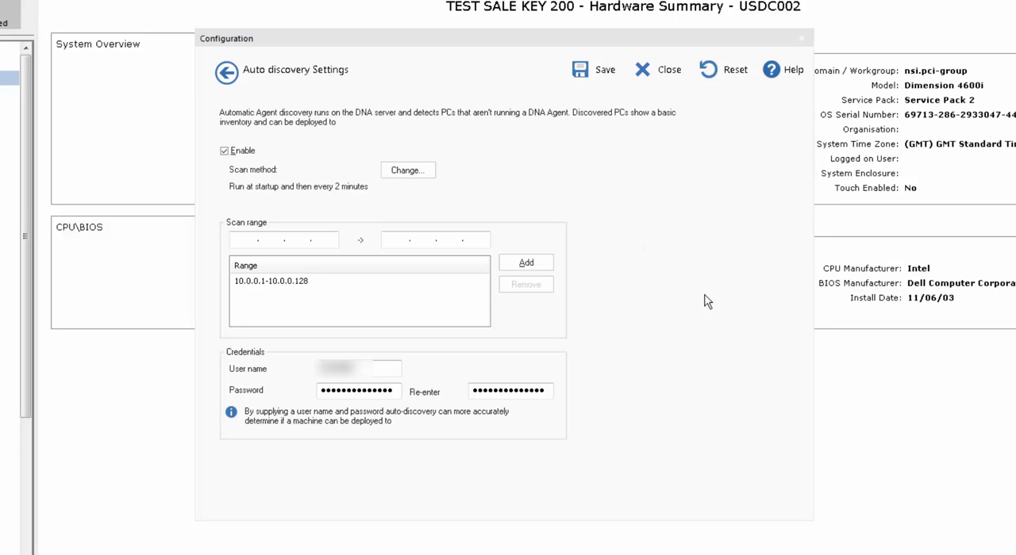
left_click(271, 281)
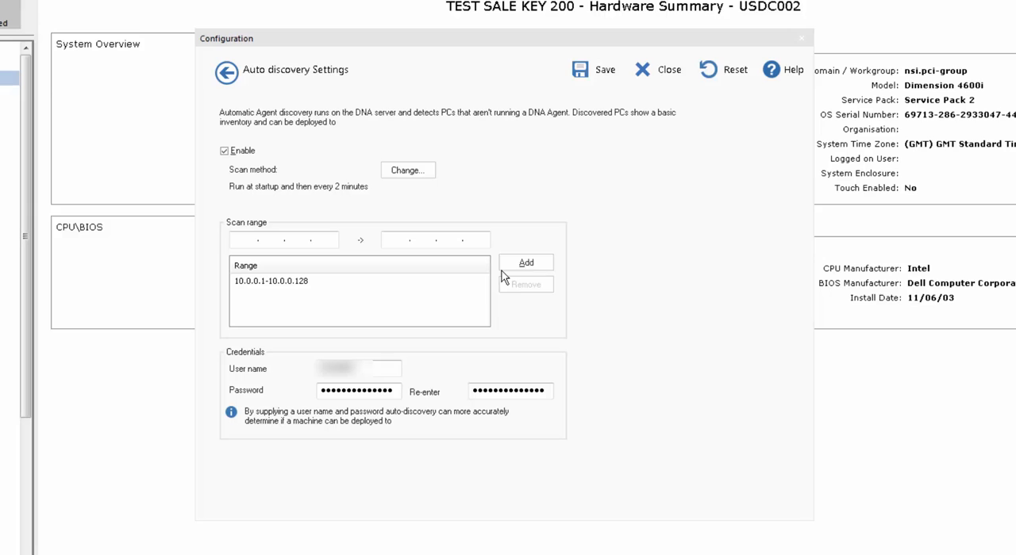
mouse_move(466, 361)
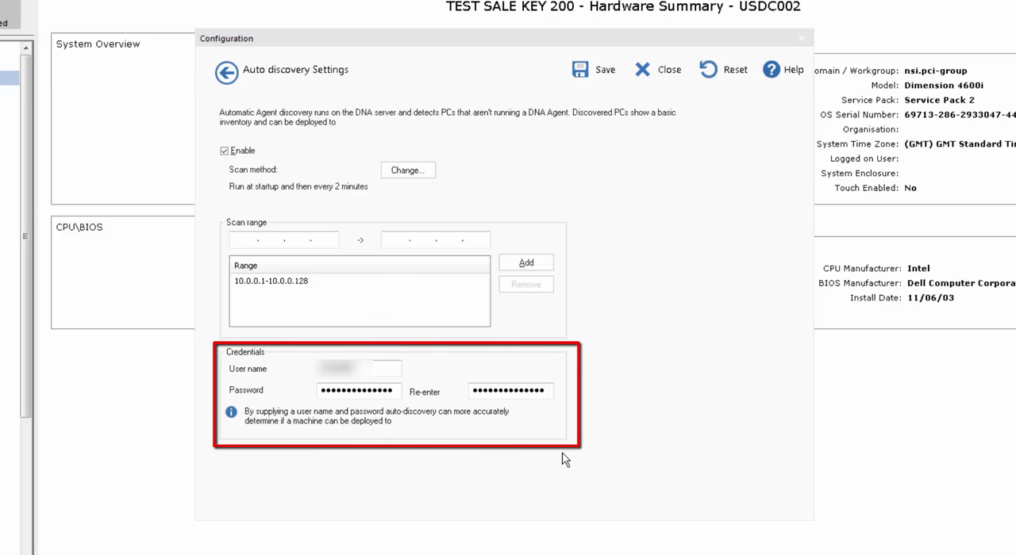
mouse_move(689, 457)
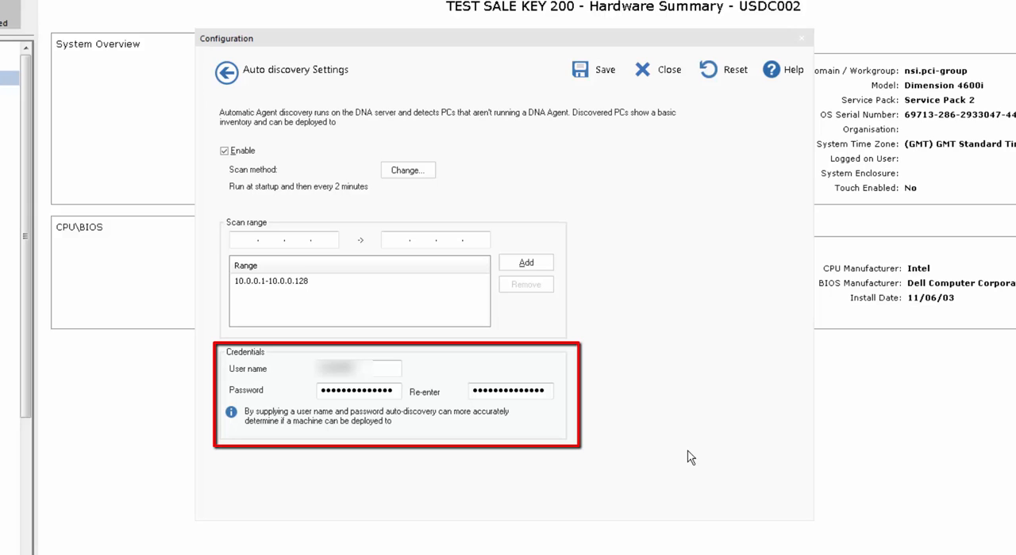
mouse_move(678, 451)
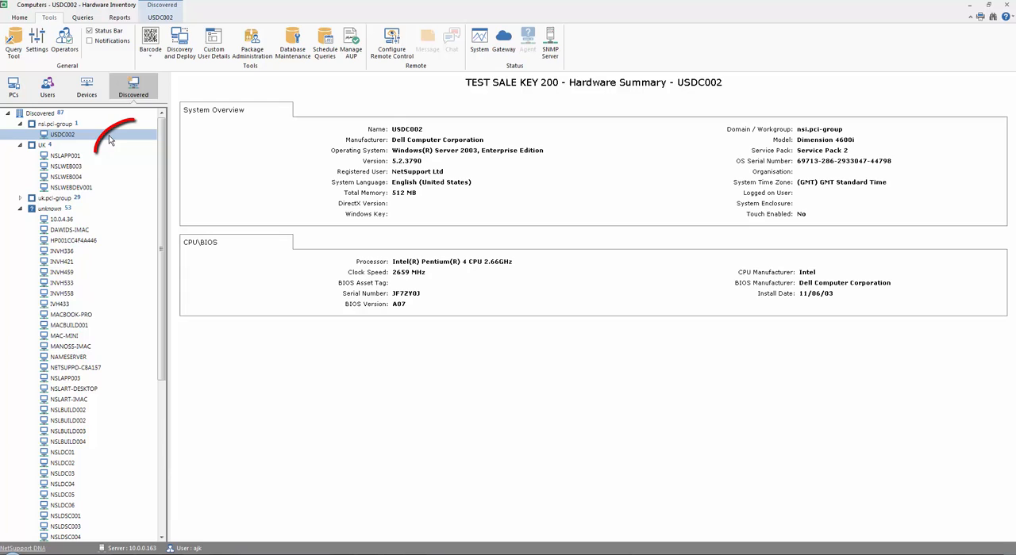
- Right-click USDC002 to show its Deploy to and Ignore actions
right_click(61, 134)
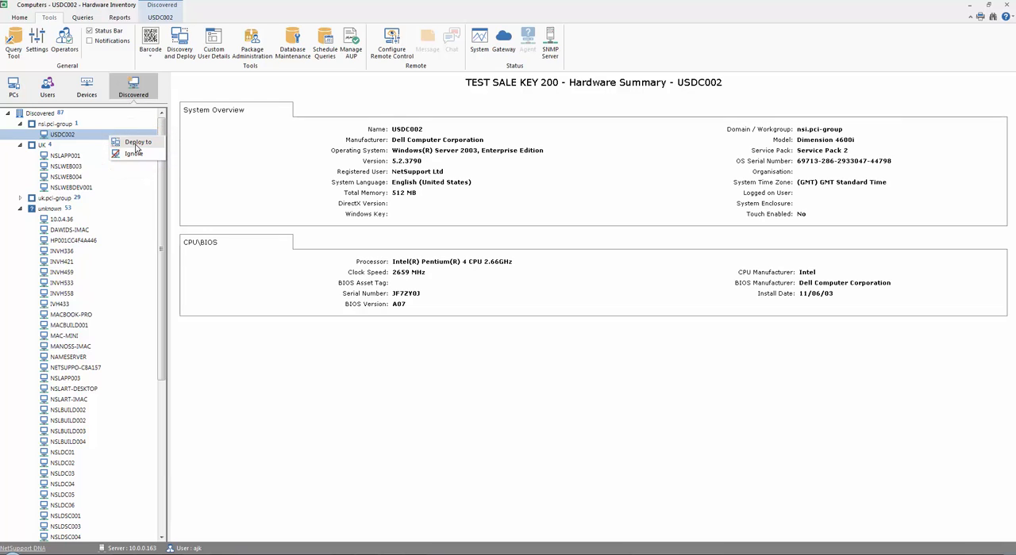
mouse_move(142, 154)
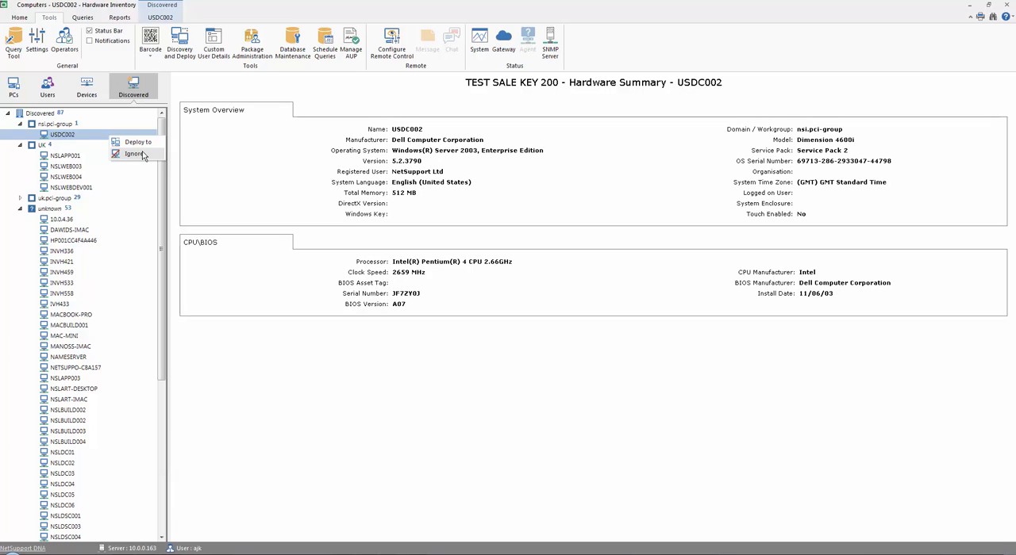
mouse_move(136, 142)
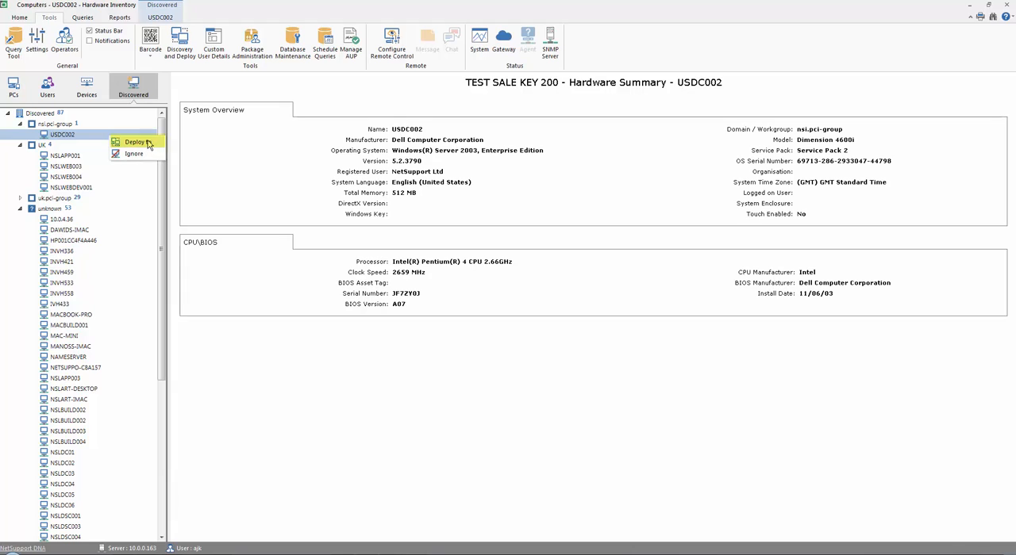
- Review USDC002 in Agent Discovery & Deploy, close it, and return to the PCs tree
left_click(135, 142)
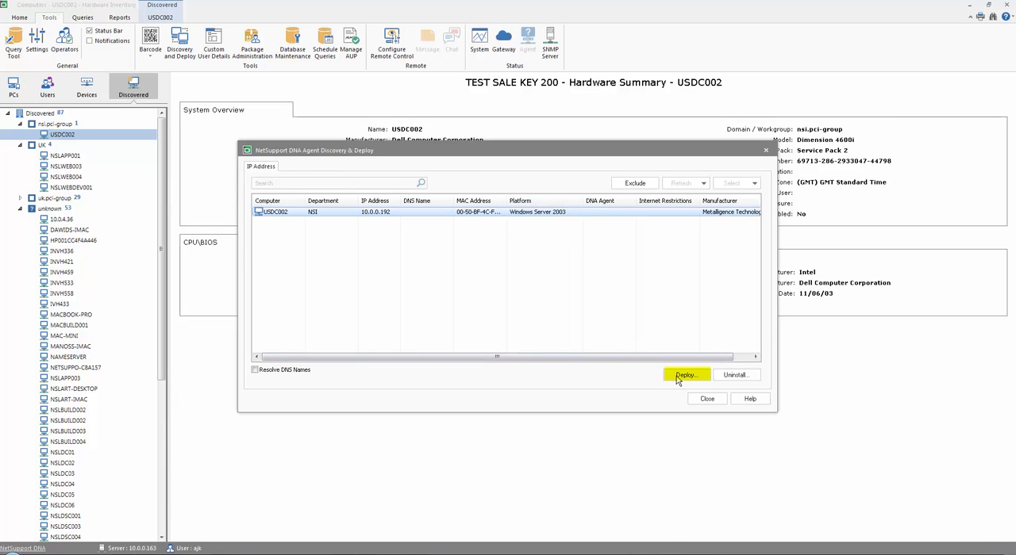
mouse_move(540, 327)
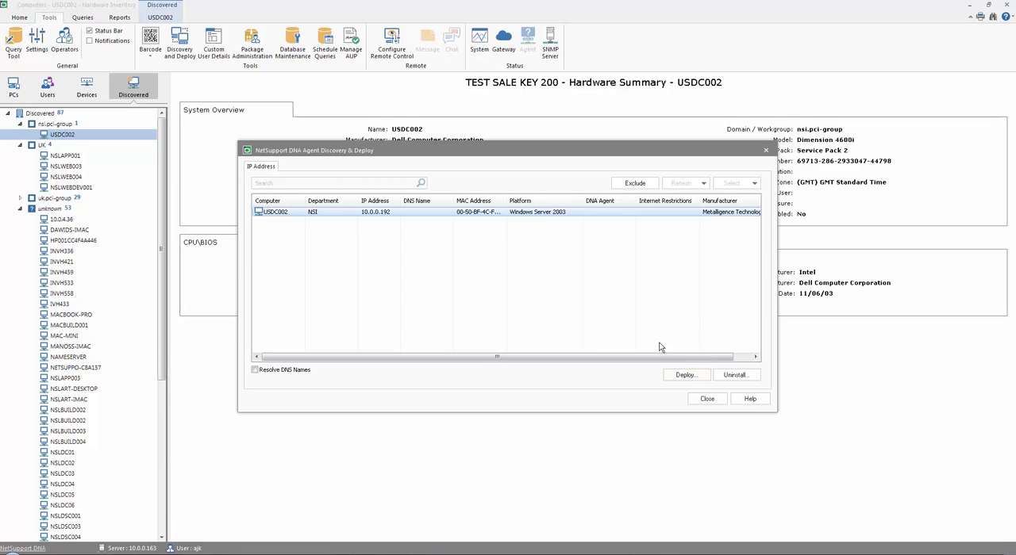
left_click(705, 398)
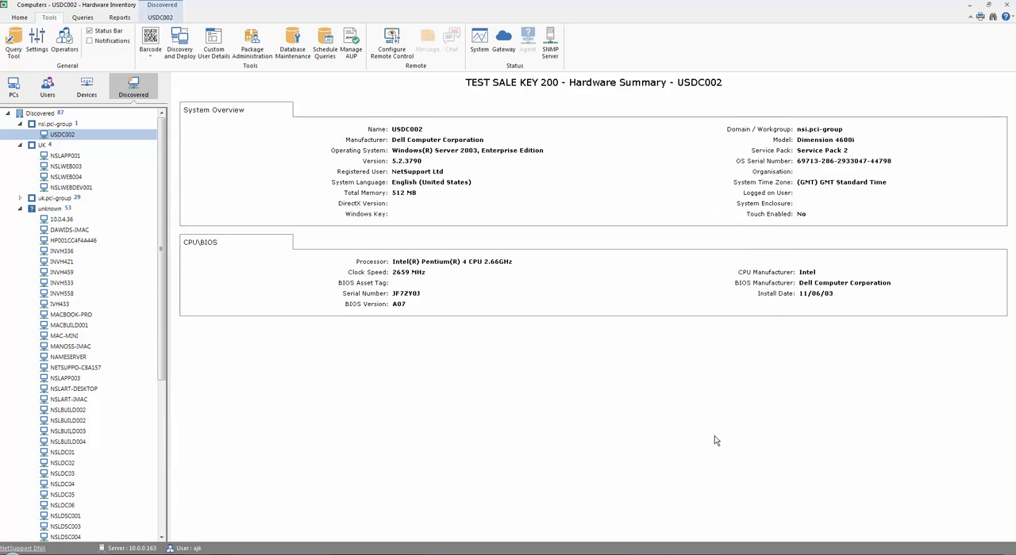
left_click(13, 87)
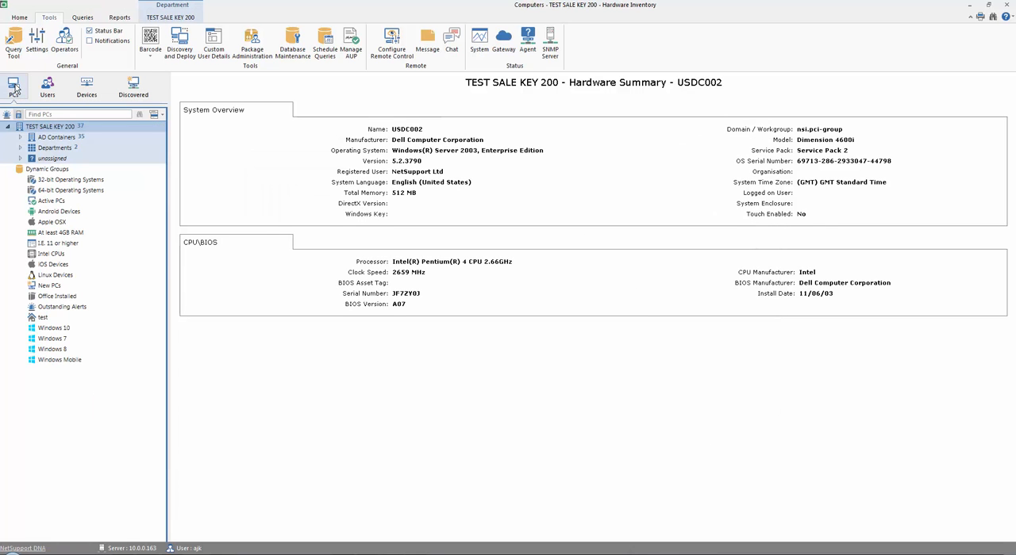